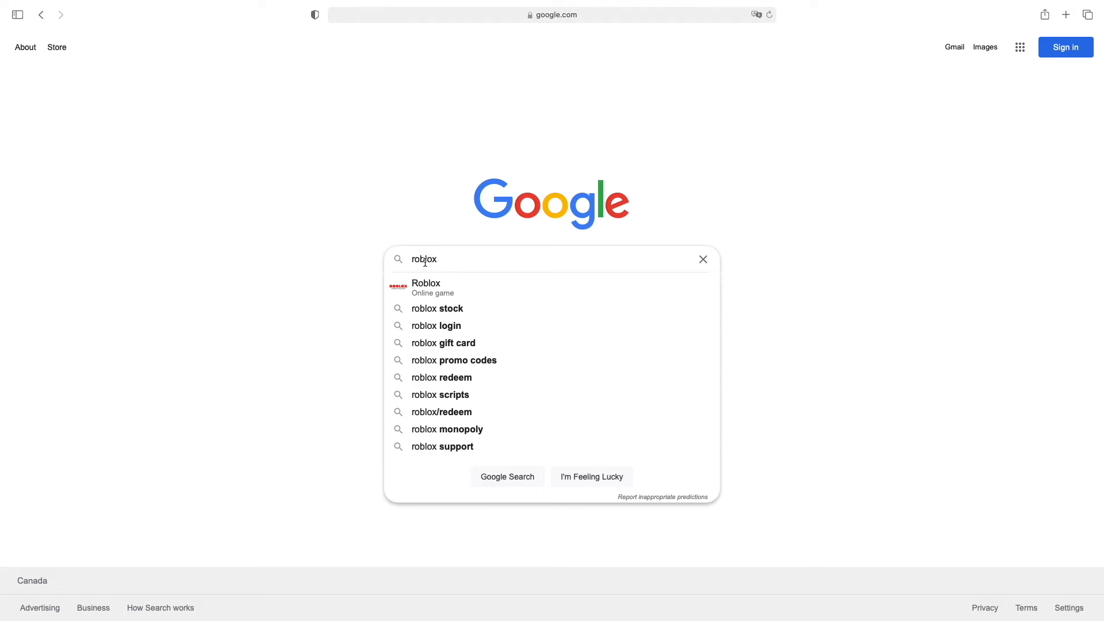
pyautogui.moveTo(463, 253)
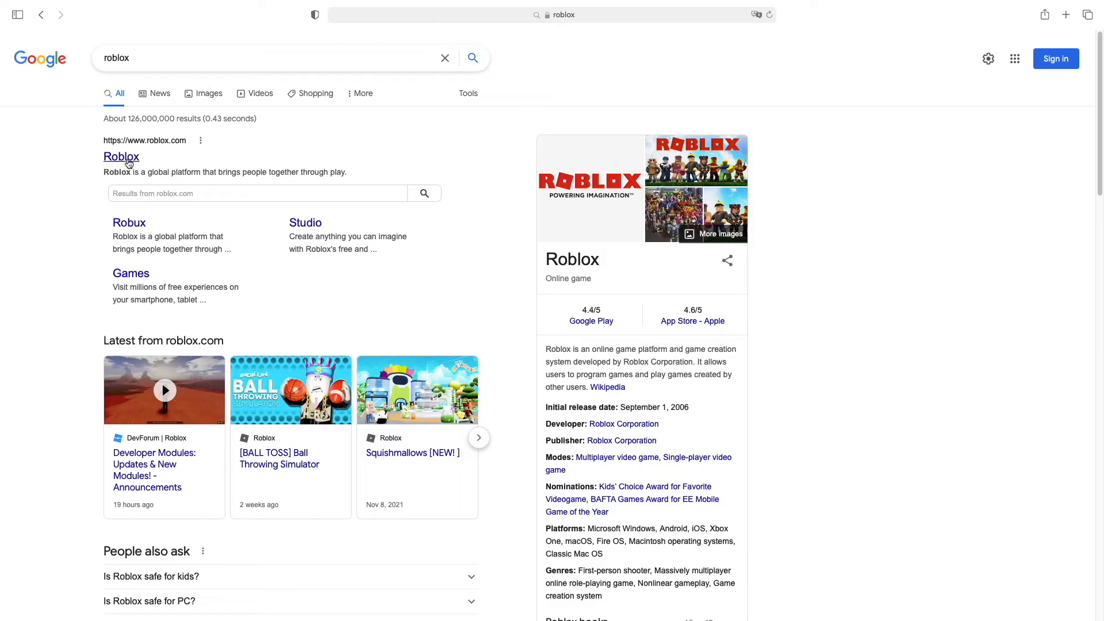
# Step: Go to roblox.com from the results, landing on the Aimblox BETA game page
pyautogui.click(121, 156)
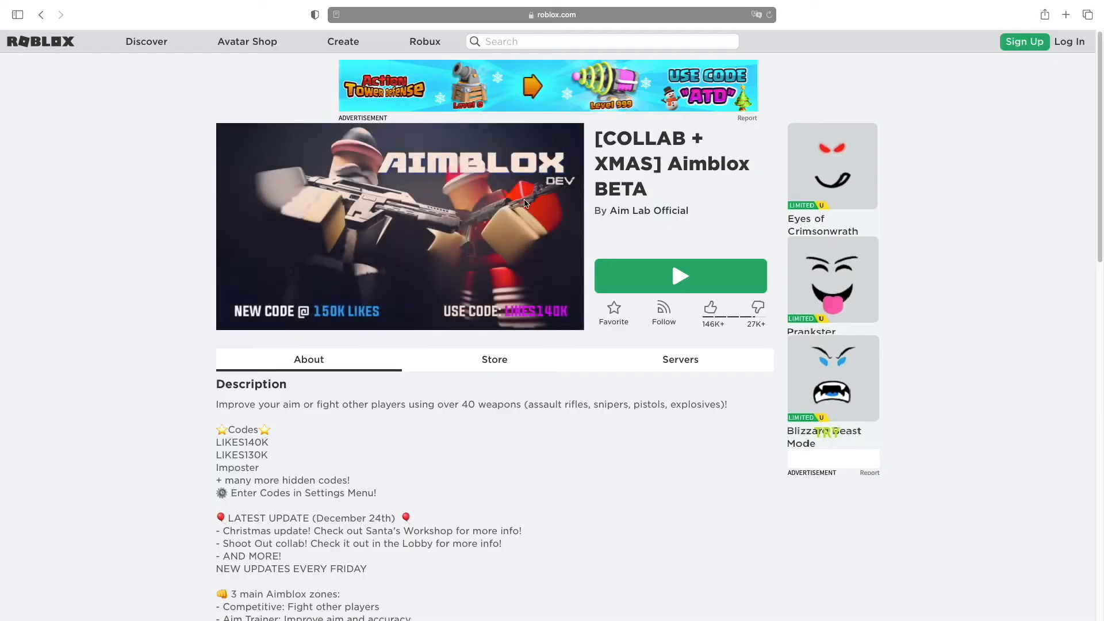
pyautogui.moveTo(700, 256)
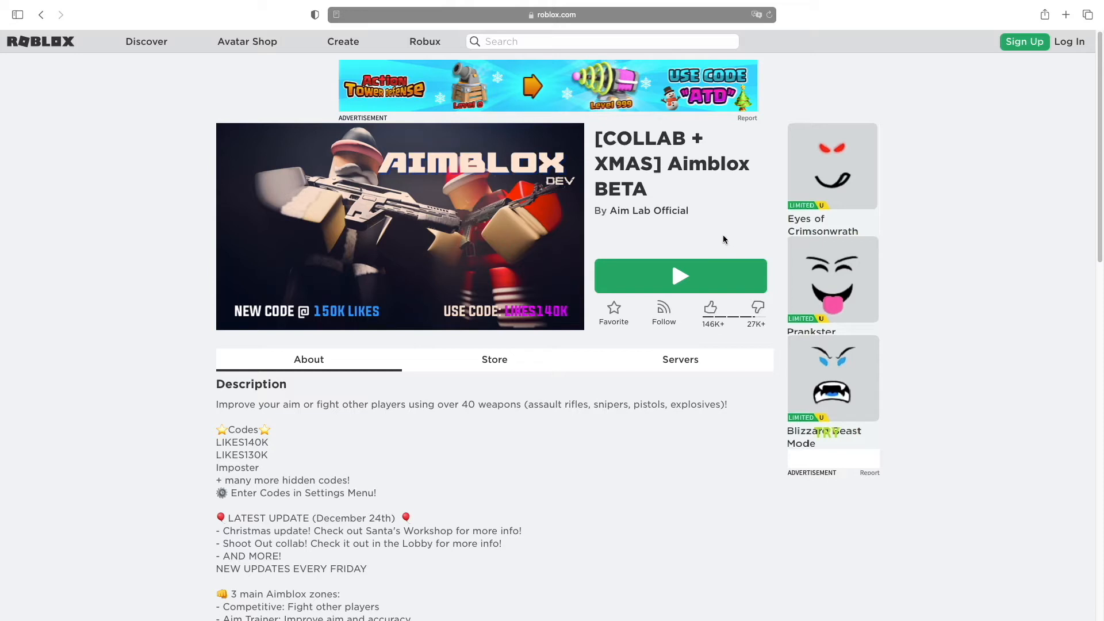
pyautogui.moveTo(1025, 61)
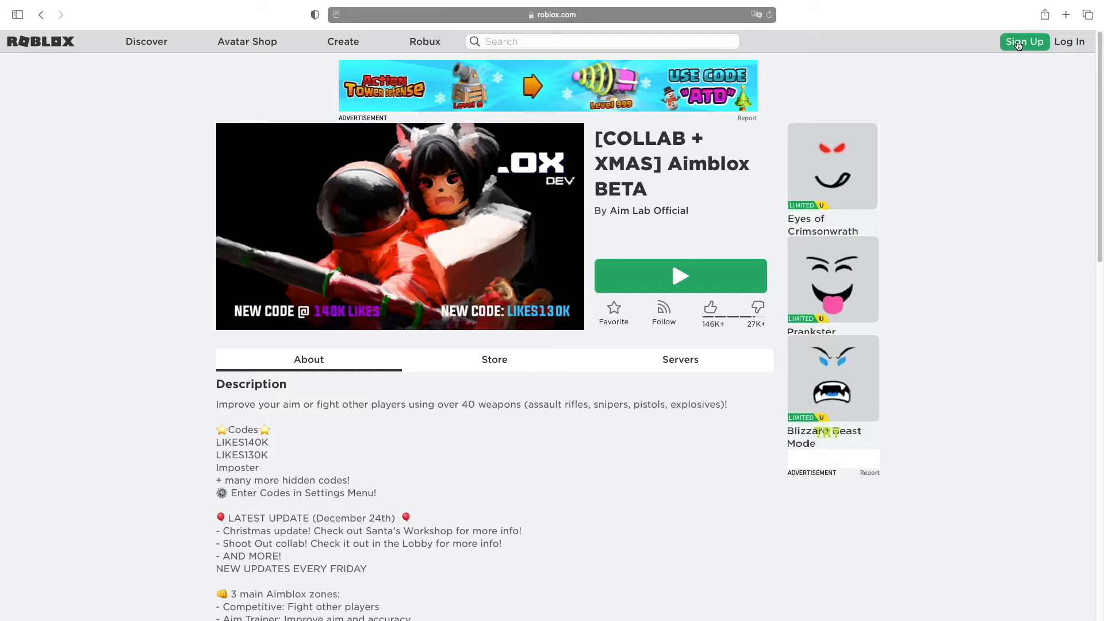
# Step: Start Sign Up and set the birthday to February 07, 1939, then move to the Username field
pyautogui.click(1023, 41)
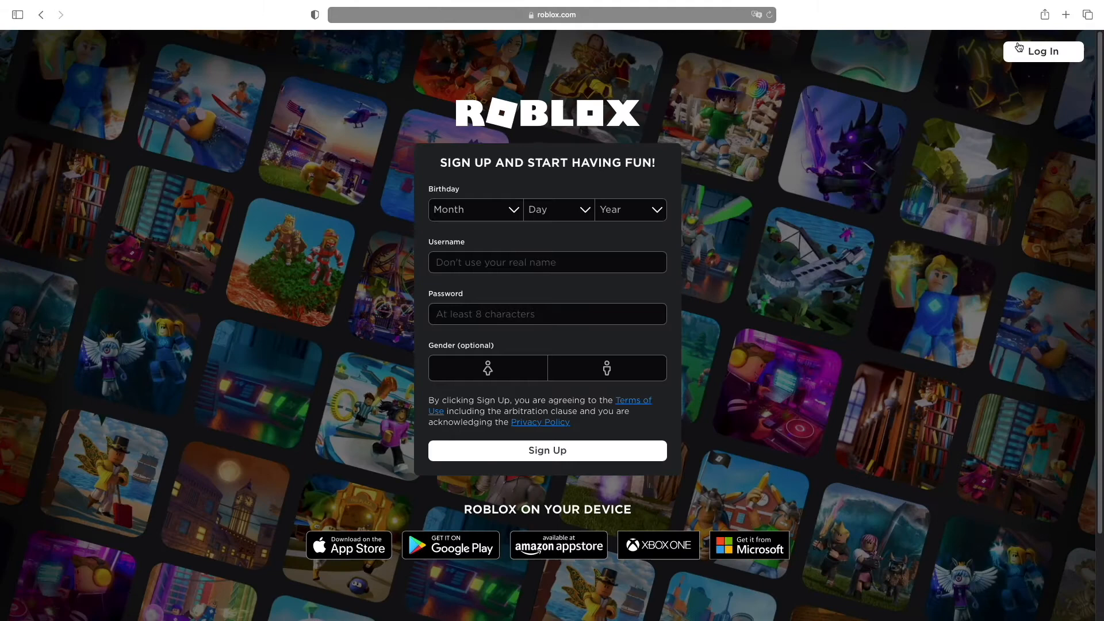
pyautogui.moveTo(463, 209)
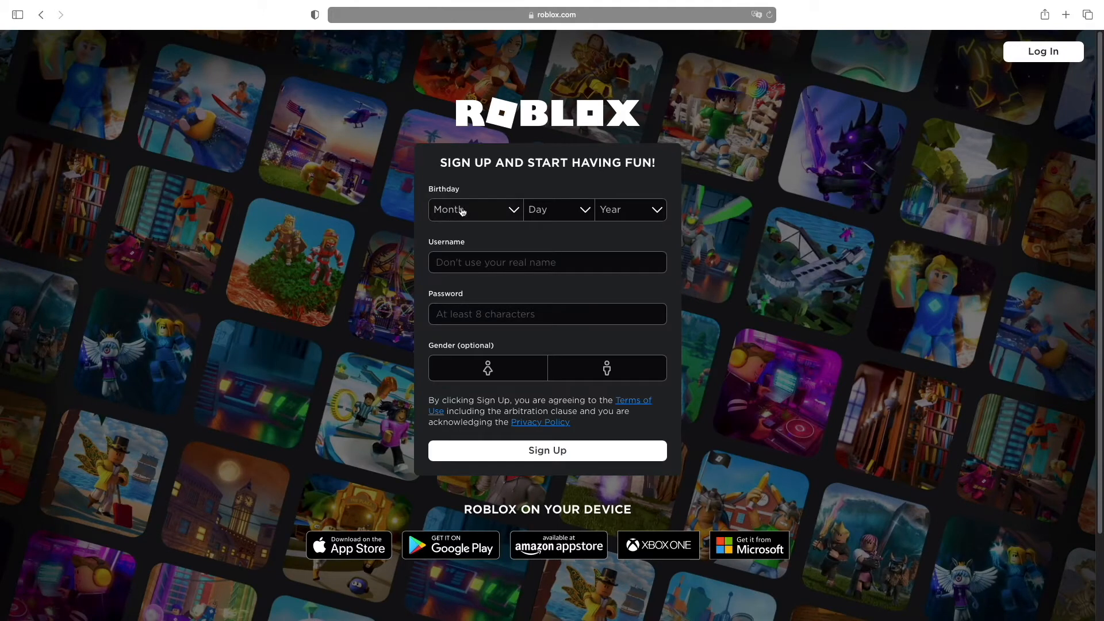
pyautogui.click(476, 209)
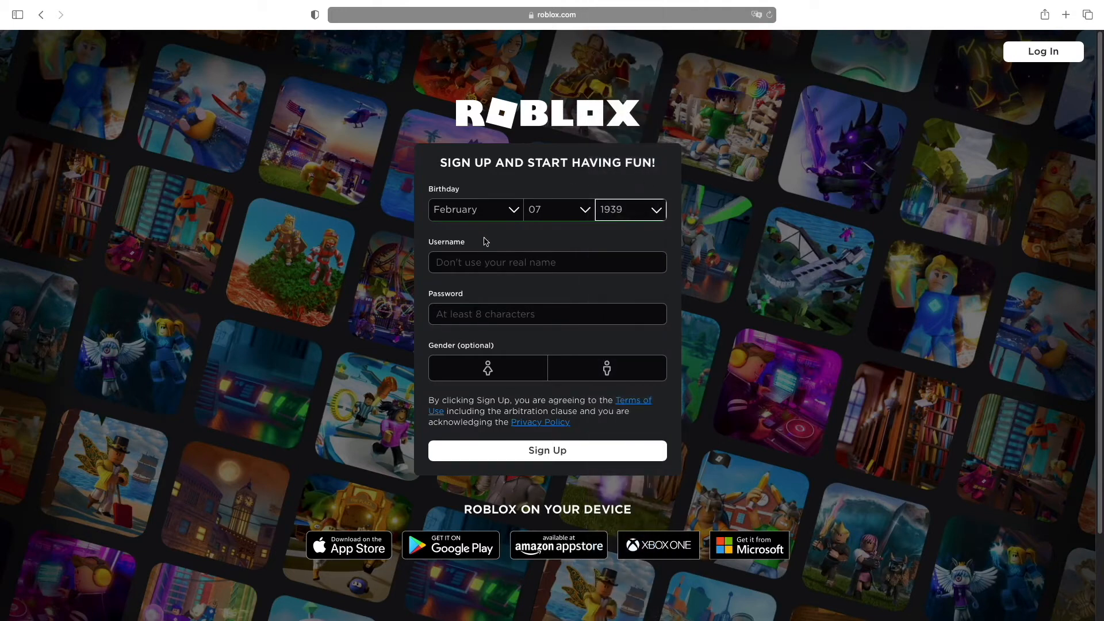
pyautogui.click(548, 262)
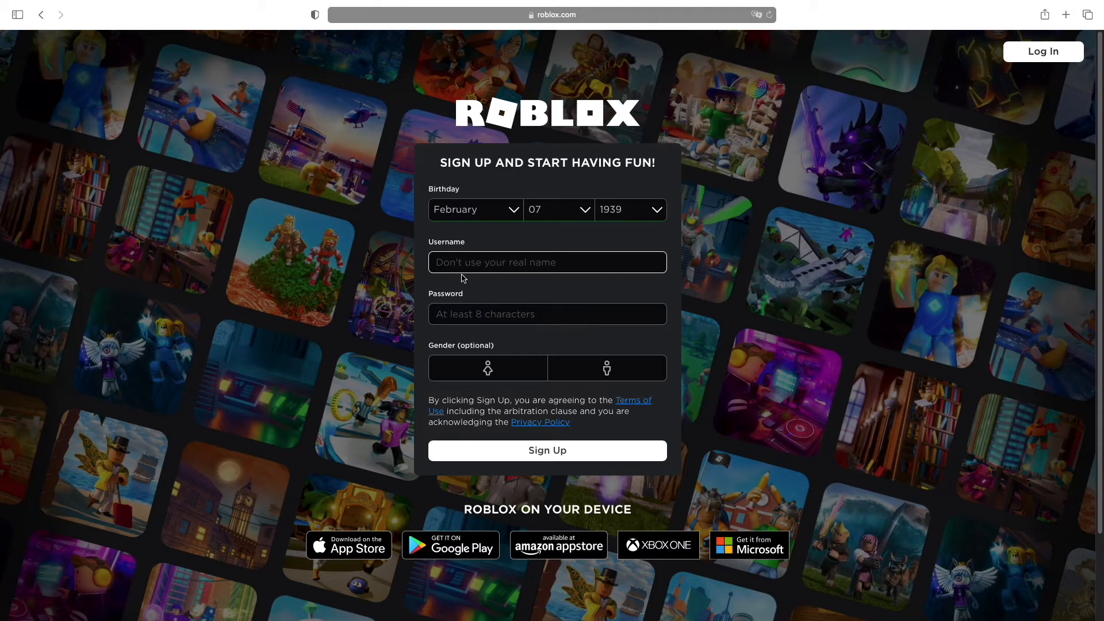
pyautogui.moveTo(496, 267)
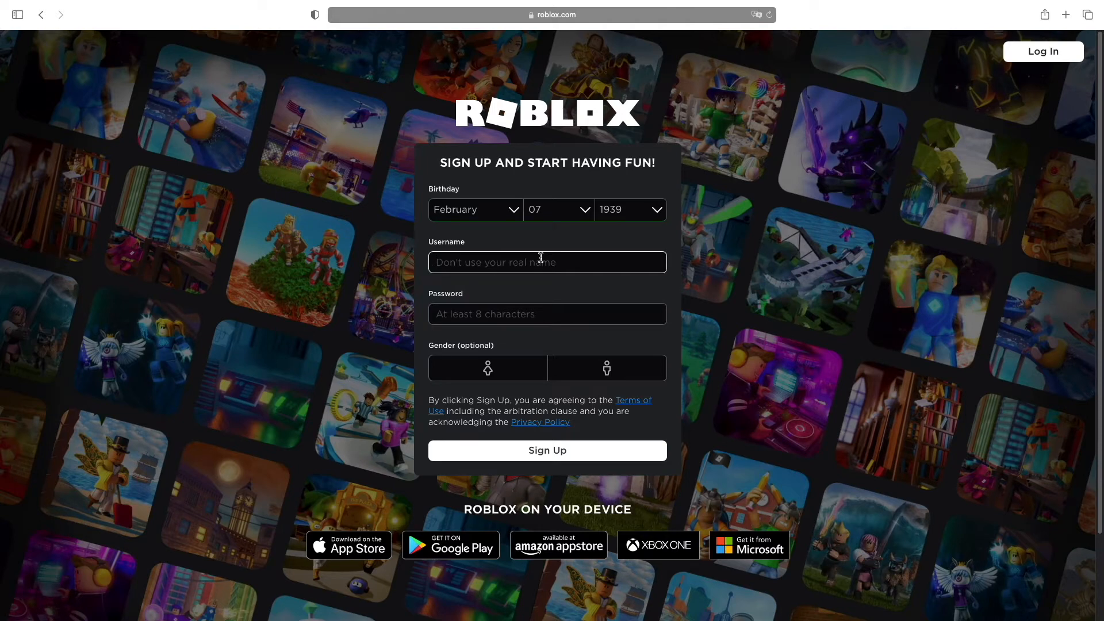
# Step: Enter a username, and when 'roblo' is reported in use, replace it with an accepted one
pyautogui.write('robloxx990')
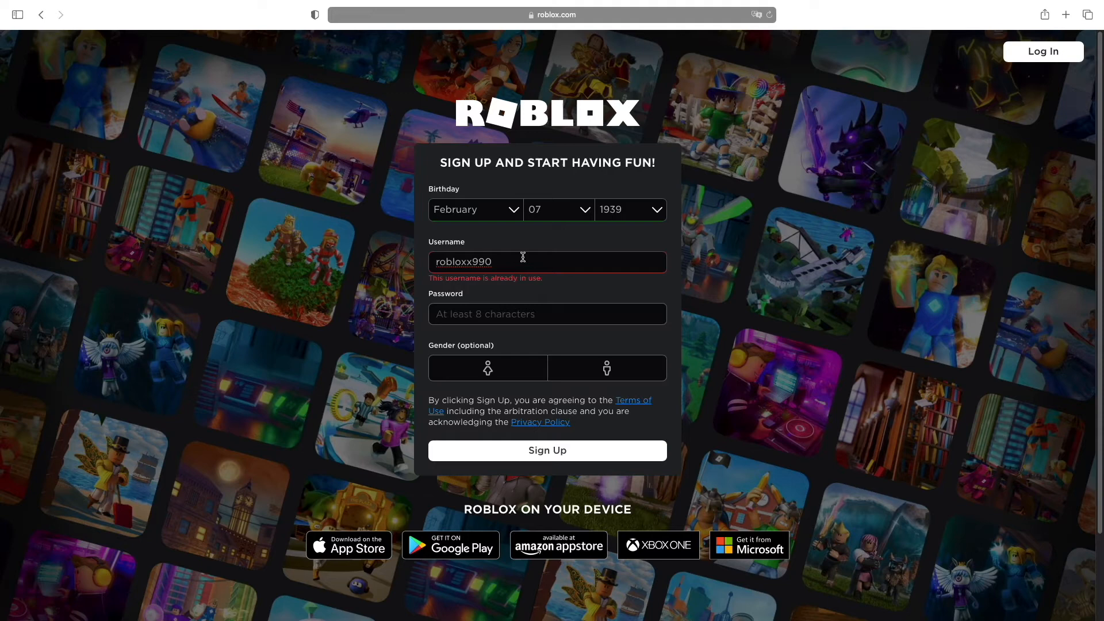
pyautogui.doubleClick(462, 261)
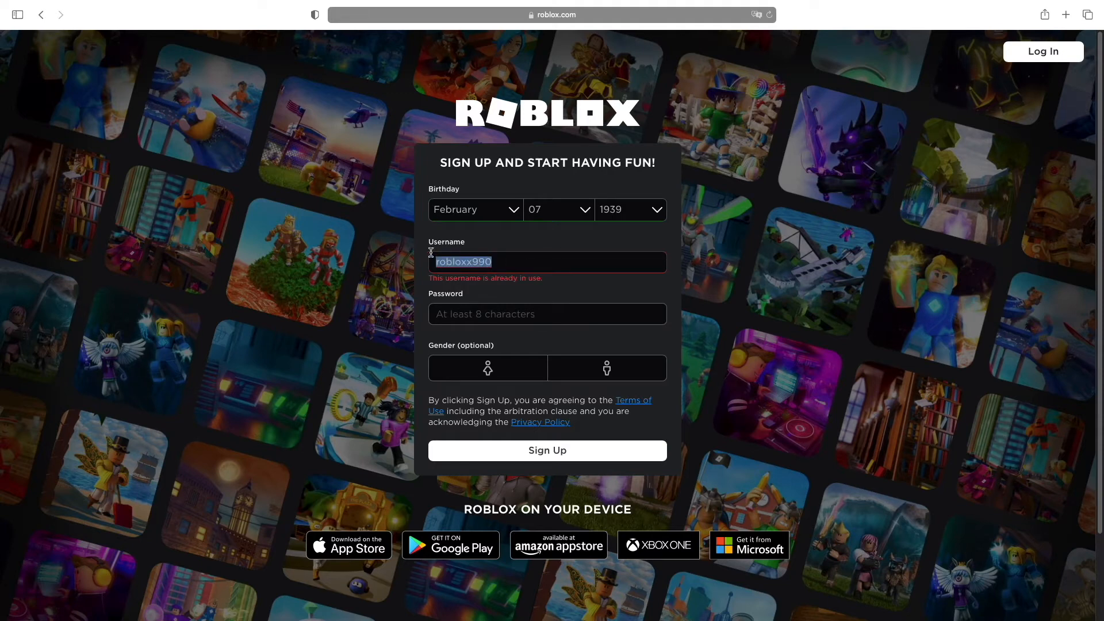
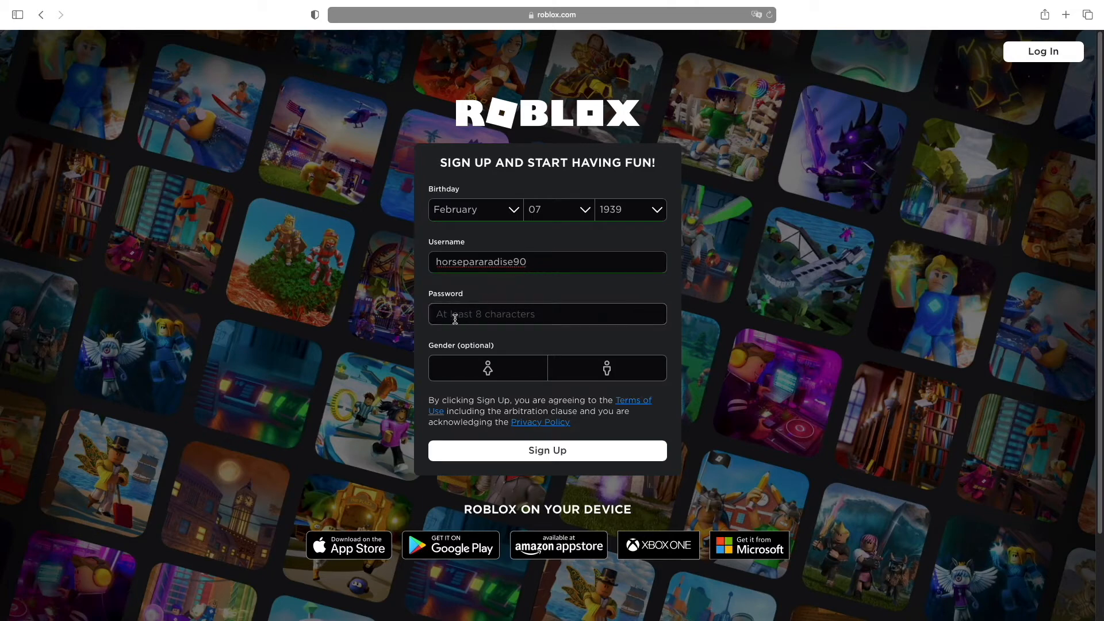
pyautogui.click(547, 314)
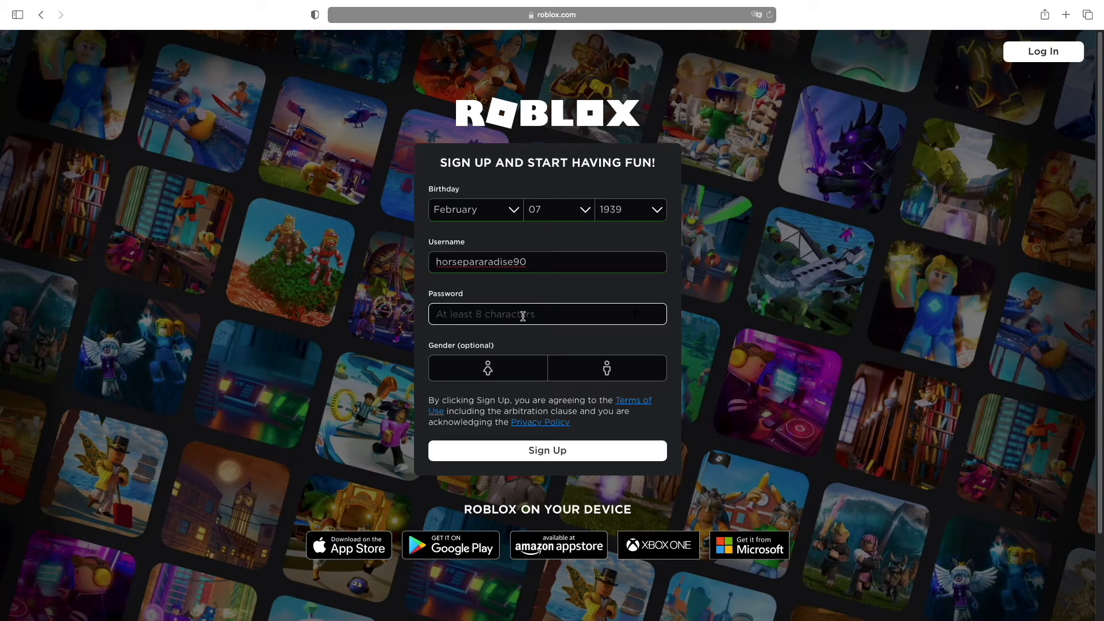
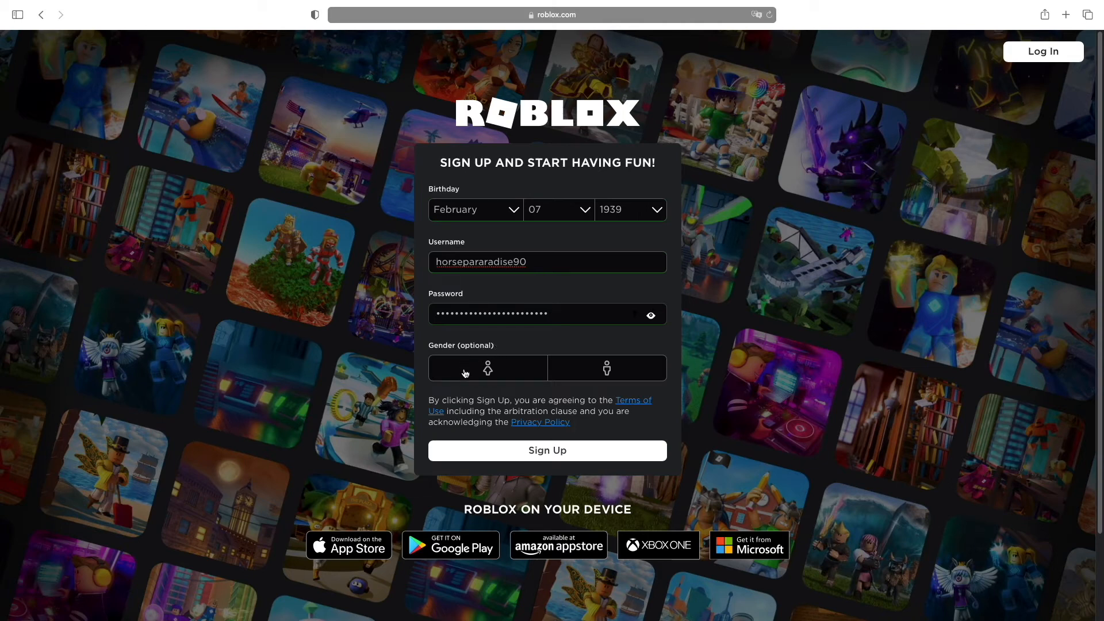
# Step: Choose a gender and submit the Sign Up form for the new account
pyautogui.click(487, 367)
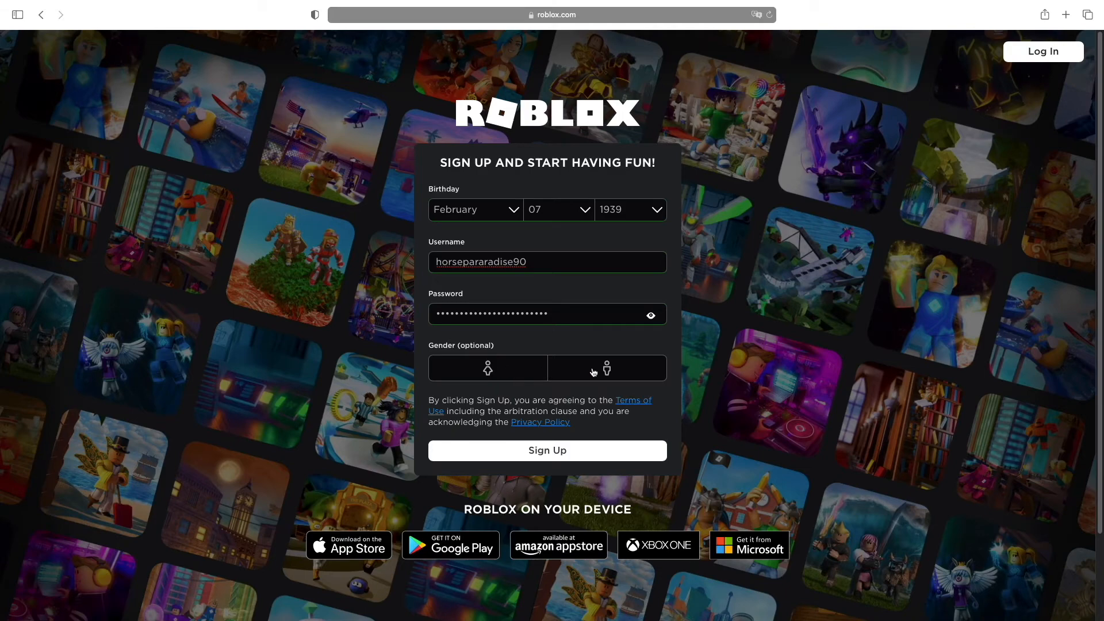
pyautogui.click(606, 315)
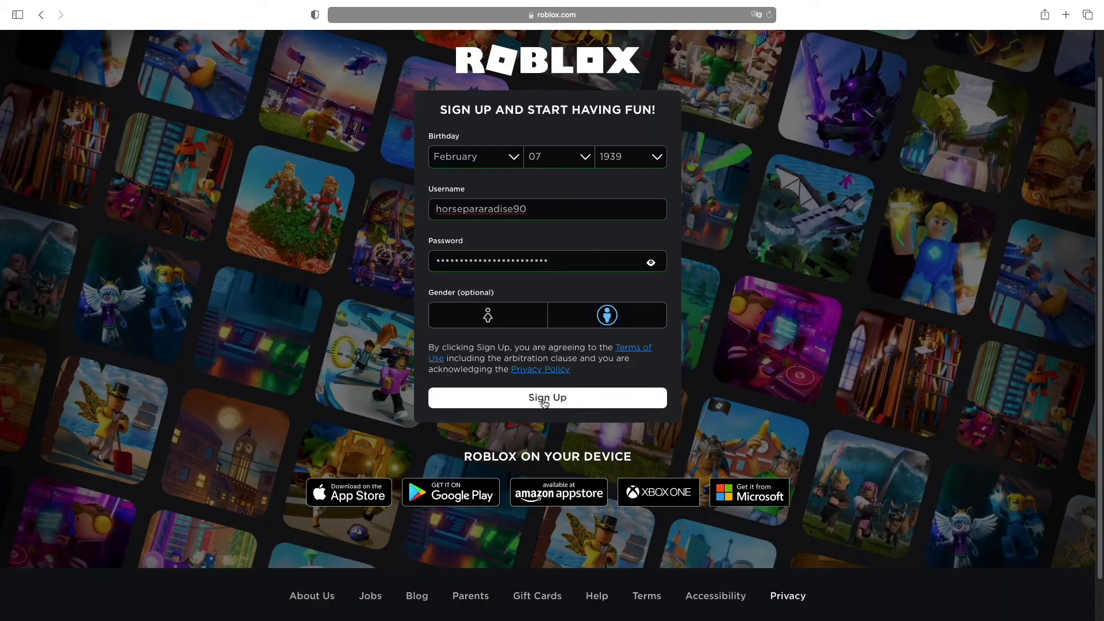
pyautogui.click(547, 397)
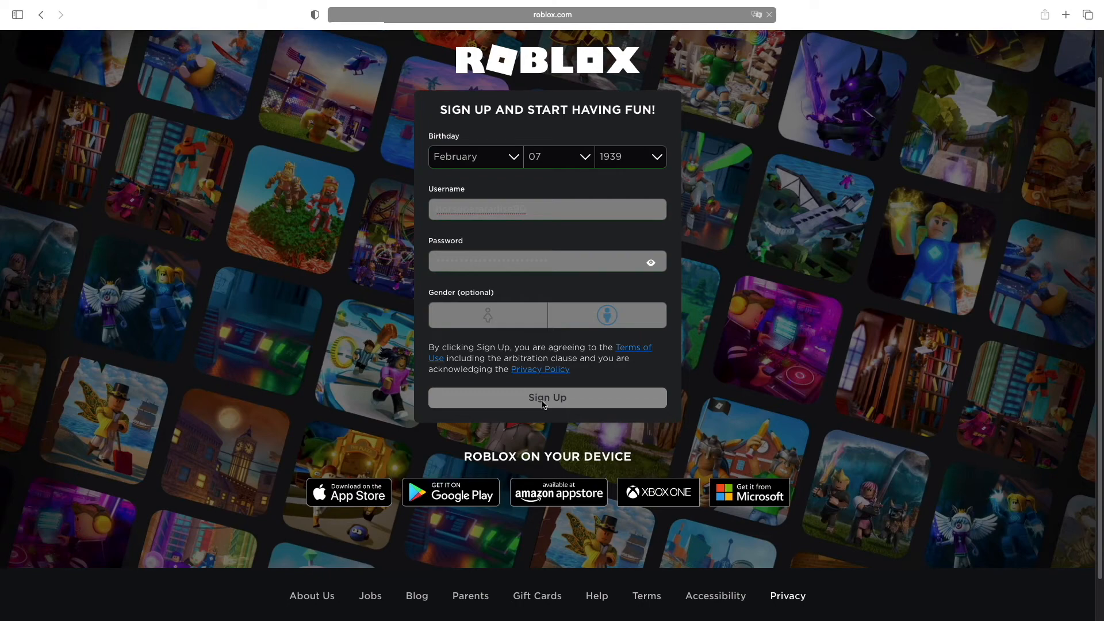
# Step: Finish sign-up so the Aimblox game page reloads signed in with the new account
pyautogui.click(547, 397)
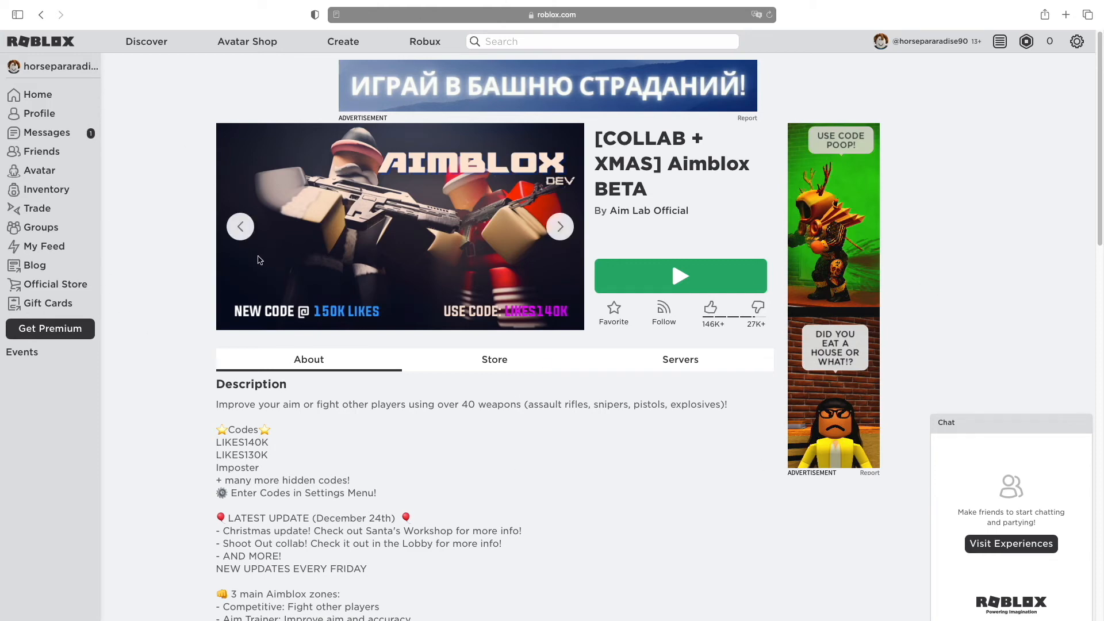
pyautogui.moveTo(670, 339)
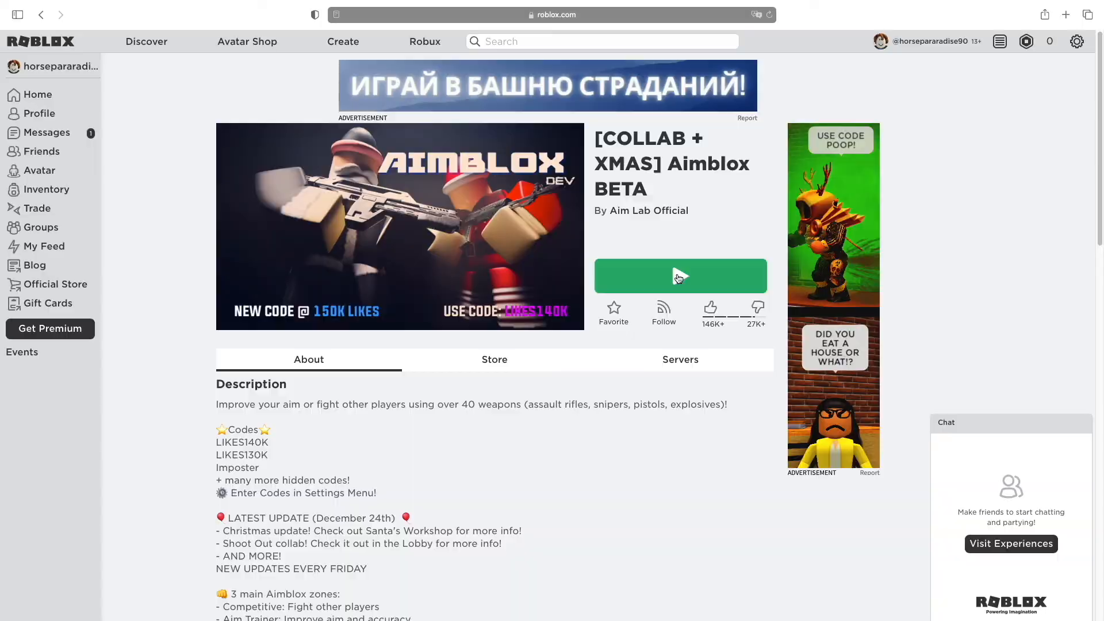
# Step: Play Aimblox and choose Download and Install Roblox from the launch popup
pyautogui.click(679, 275)
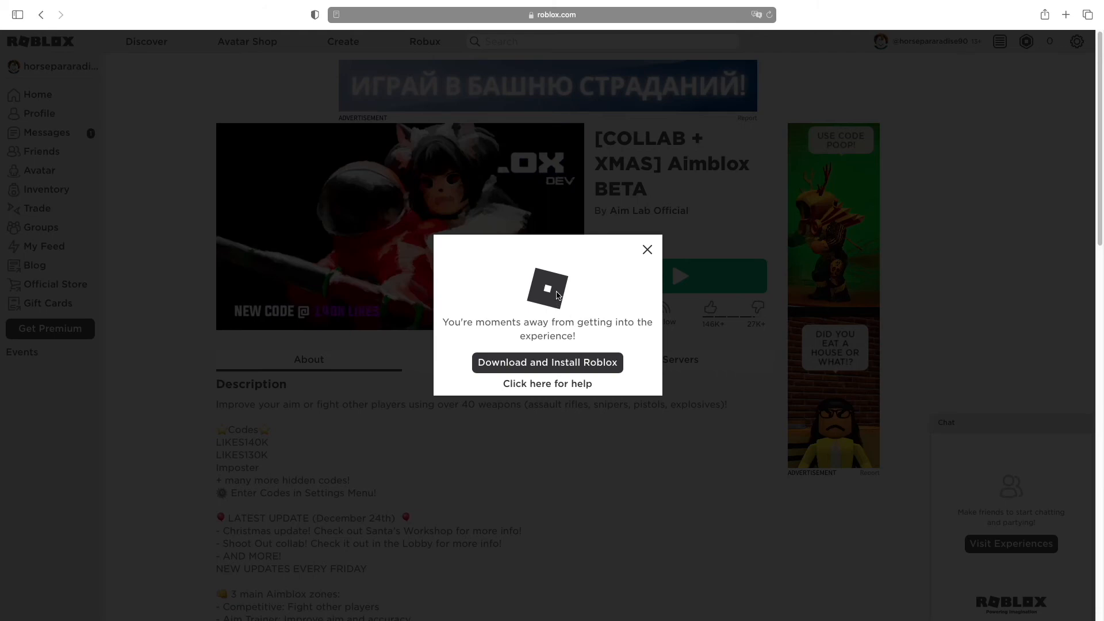
pyautogui.moveTo(526, 371)
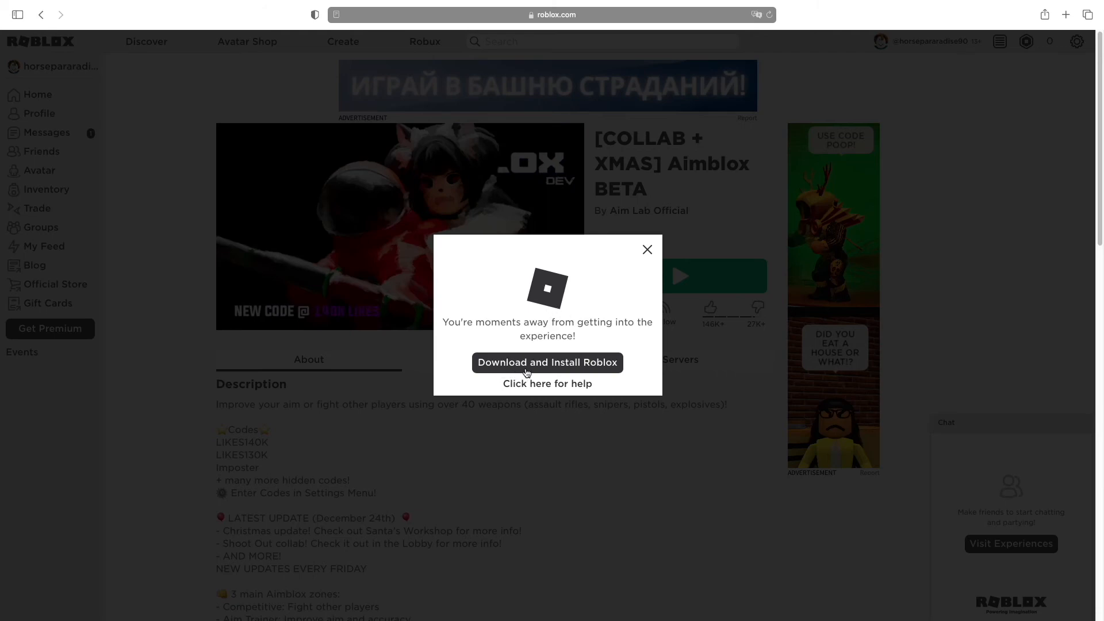
pyautogui.moveTo(608, 371)
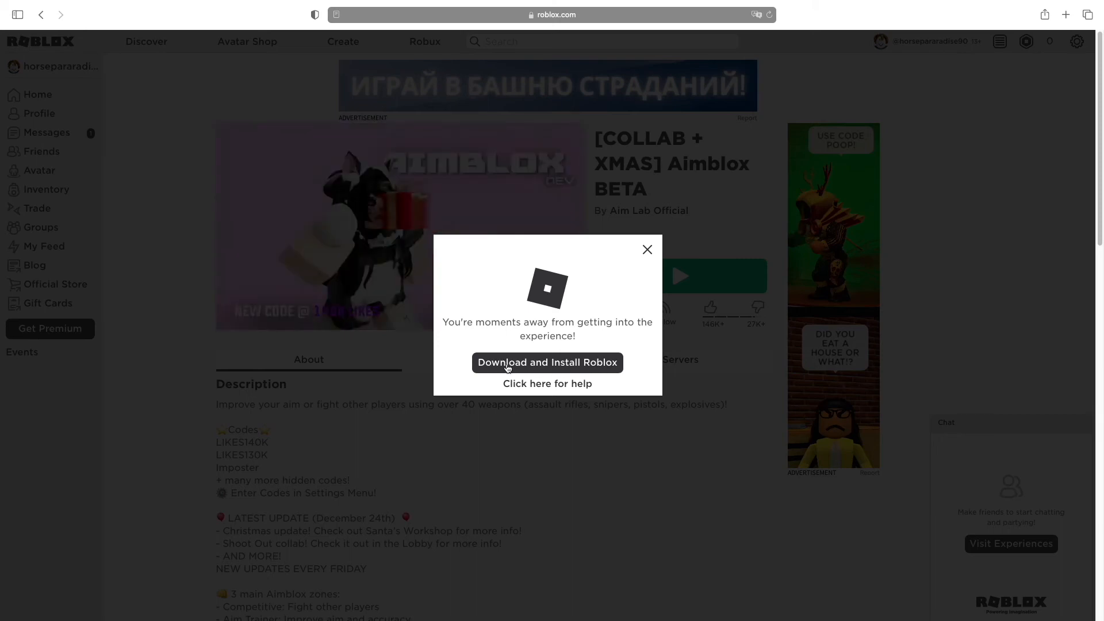
pyautogui.click(548, 362)
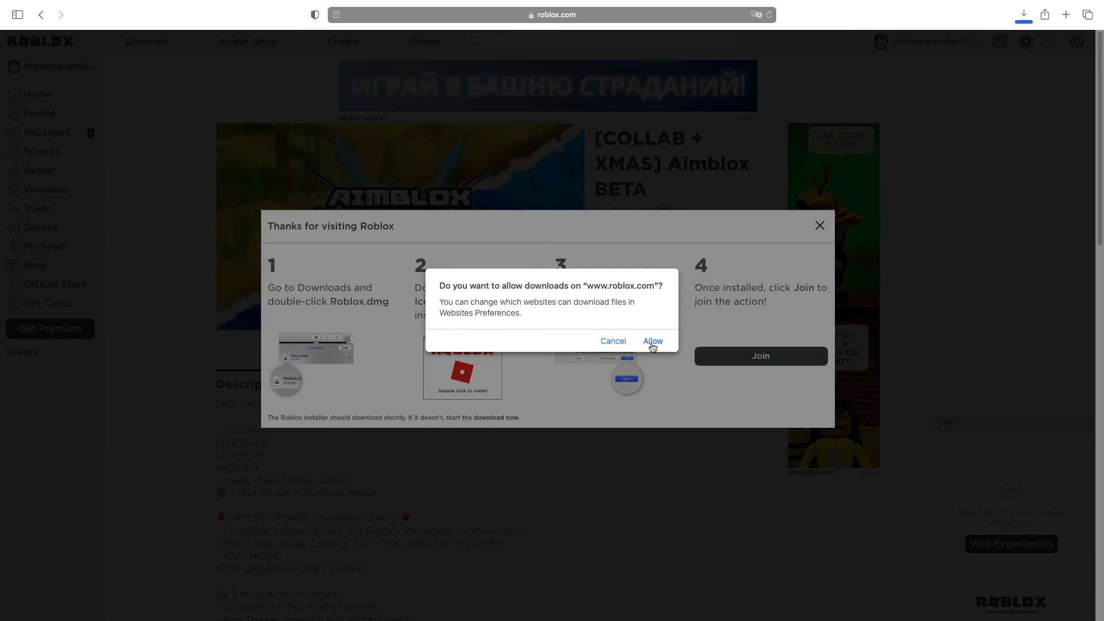
pyautogui.click(652, 340)
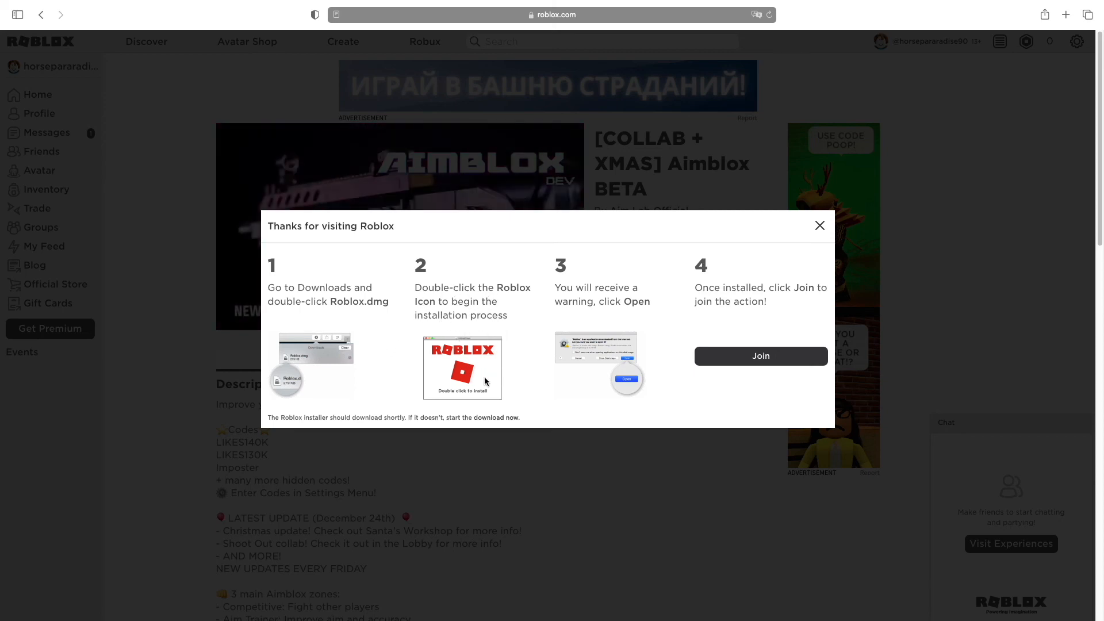
# Step: Close the 'Thanks for visiting Roblox' installation instructions dialog
pyautogui.click(818, 225)
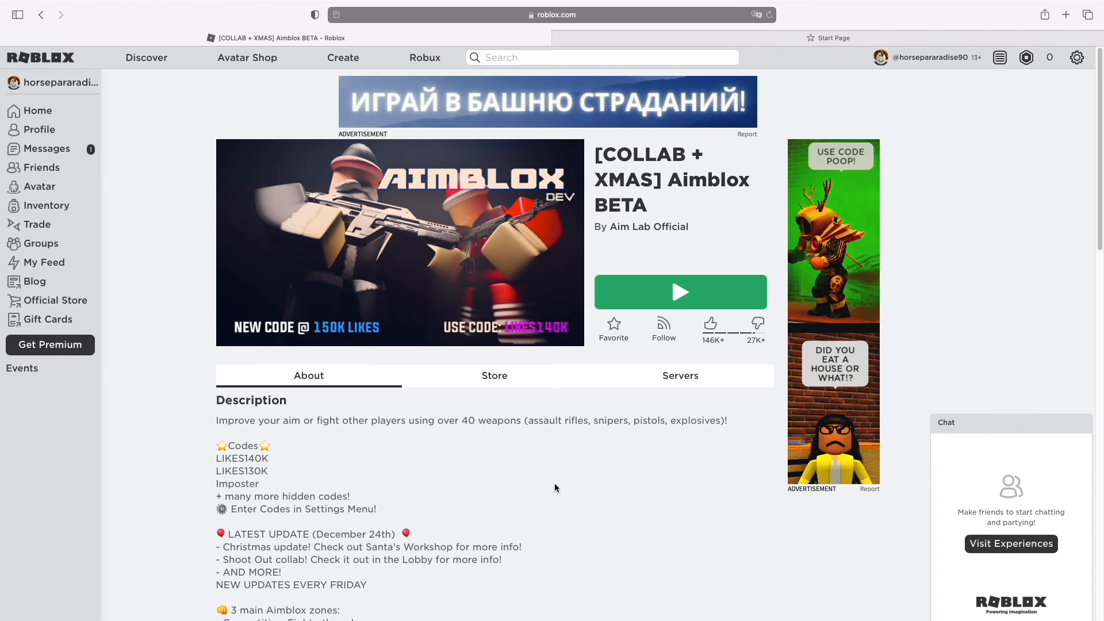
pyautogui.moveTo(535, 485)
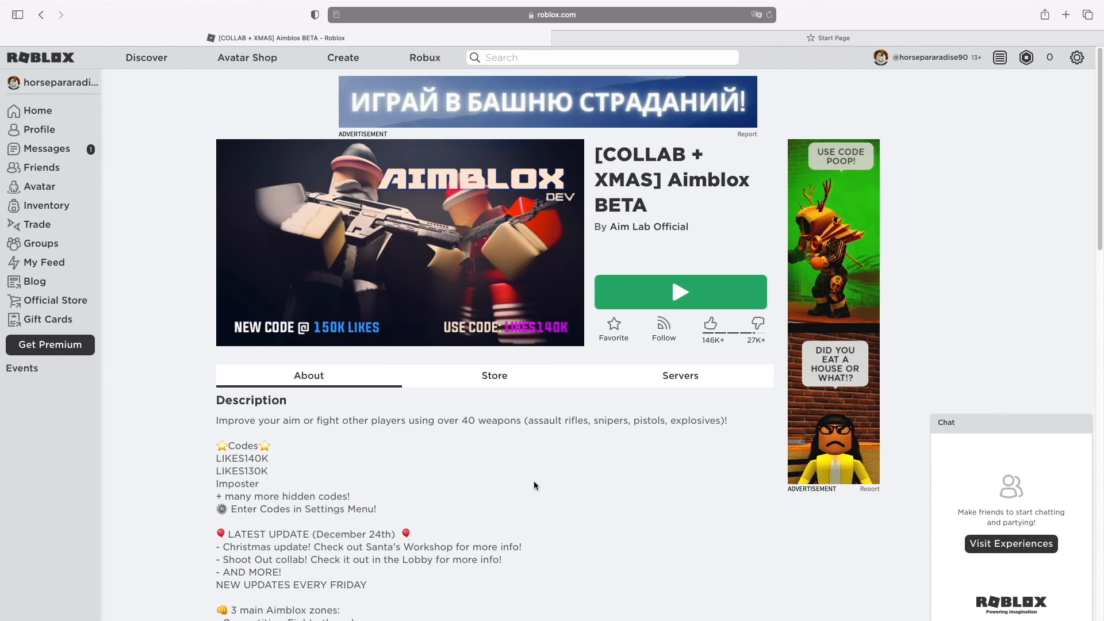